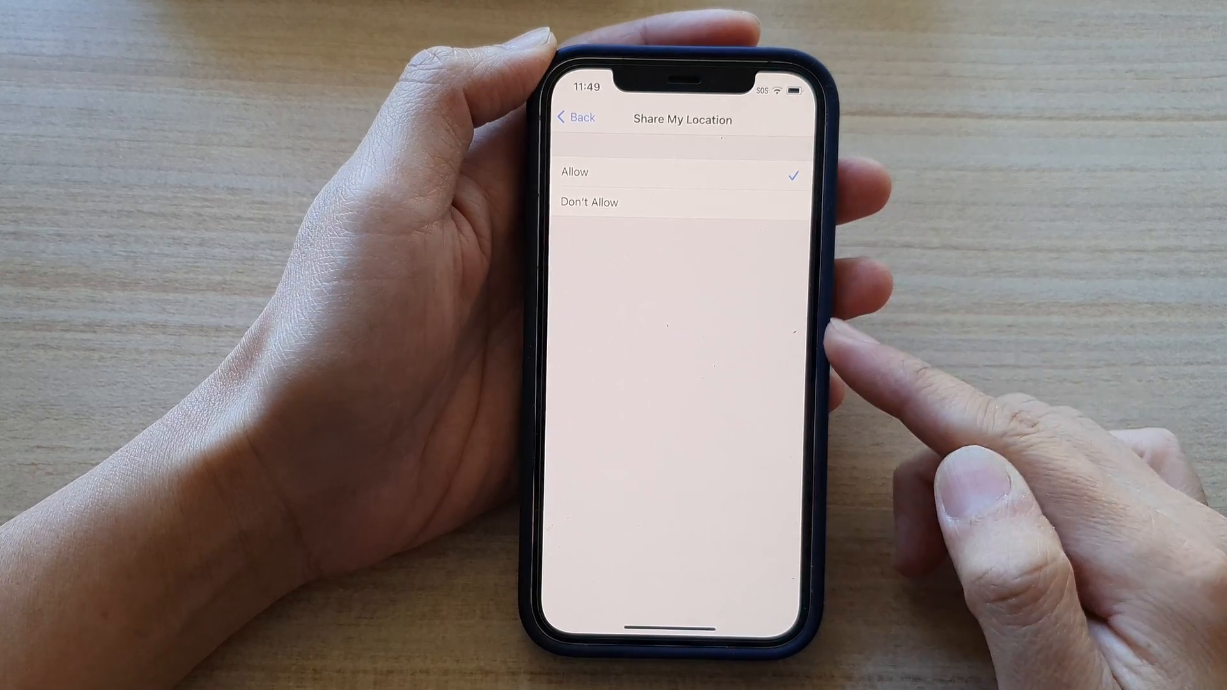
- Leave the Share My Location page and return to the iPhone home screen
{"action": "left_click", "coordinate": [578, 117]}
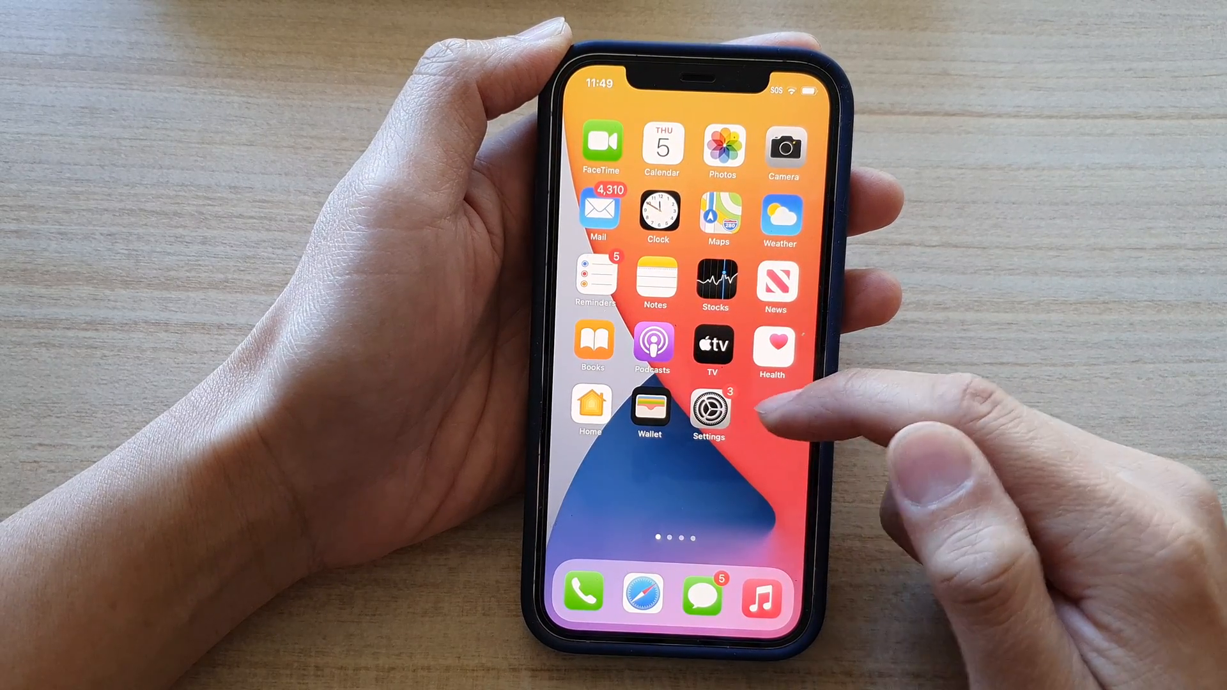
- From Settings, go to Screen Time and into Content & Privacy Restrictions
{"action": "left_click", "coordinate": [709, 413]}
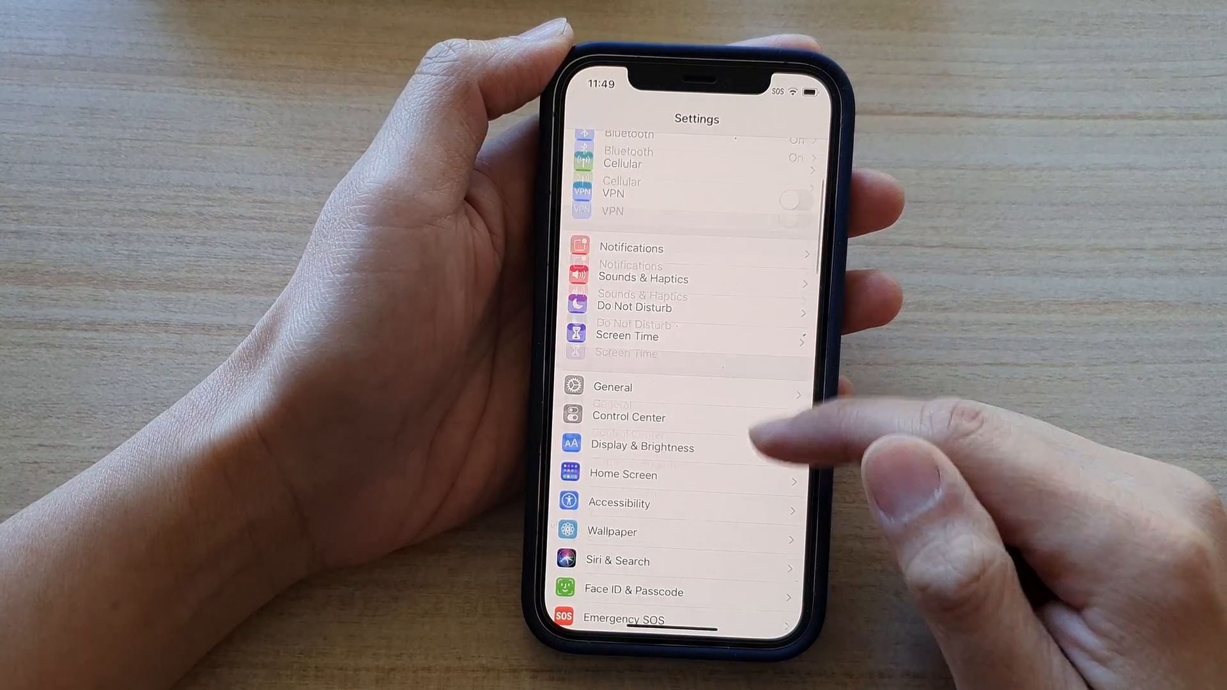
{"action": "scroll", "scroll_direction": "up", "scroll_amount": 3}
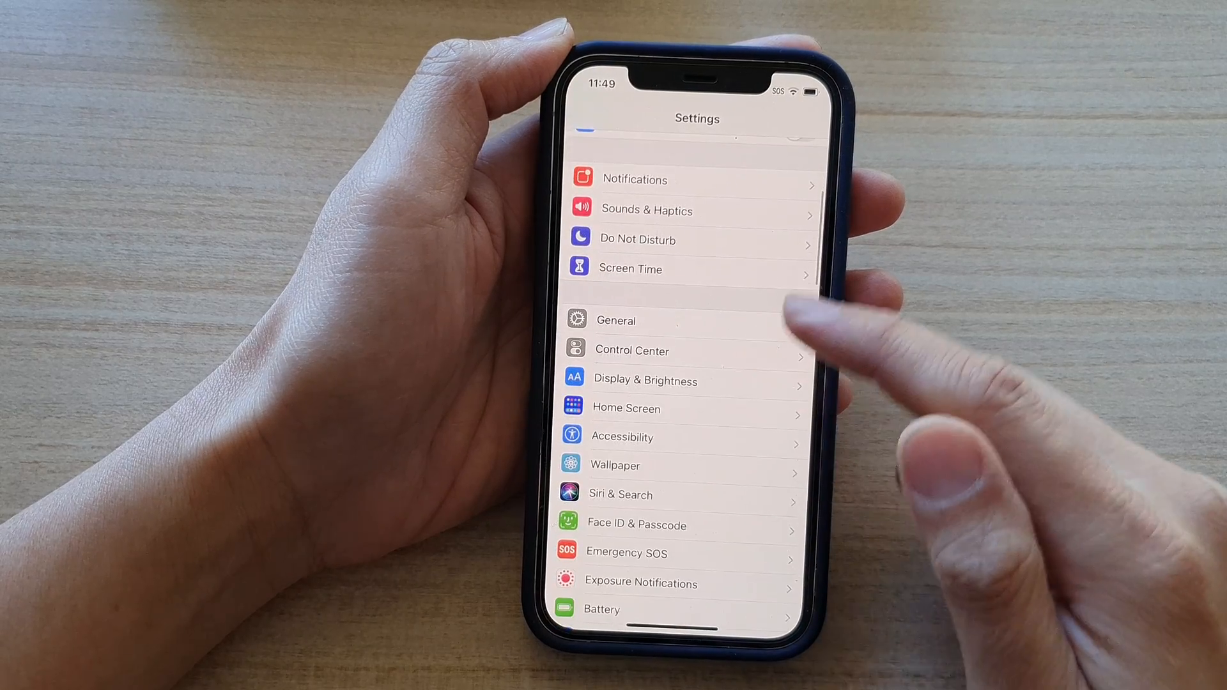
{"action": "left_click", "coordinate": [630, 268]}
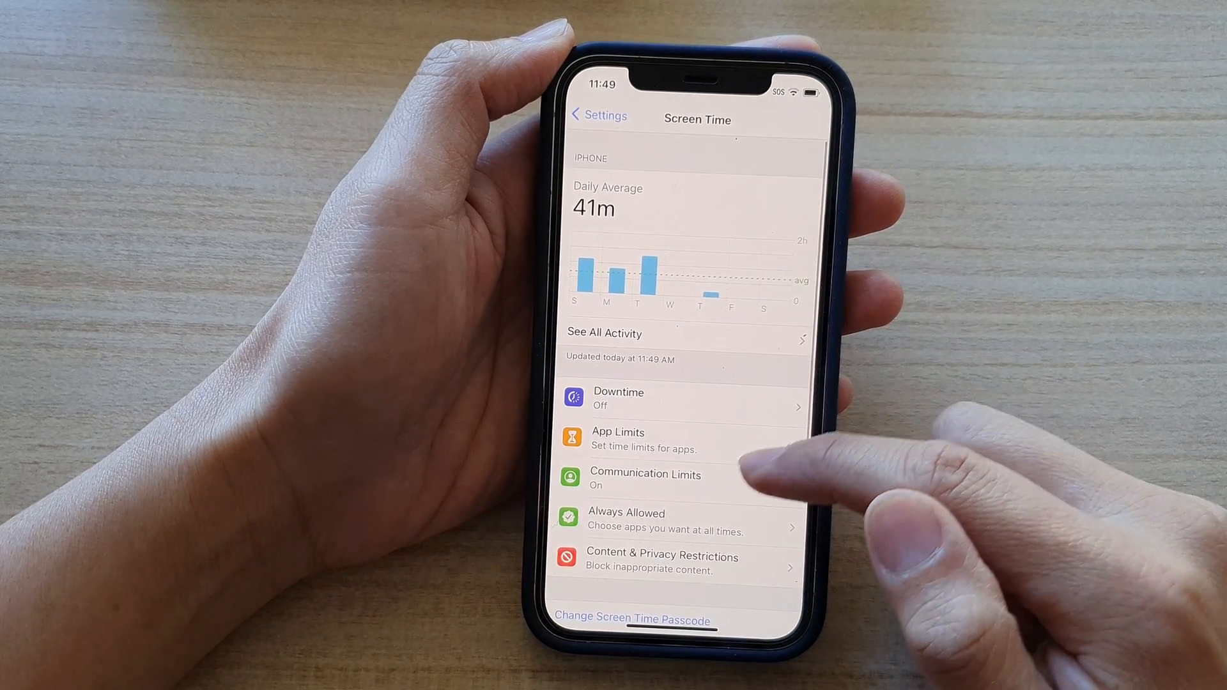
{"action": "scroll", "scroll_direction": "up", "scroll_amount": 3}
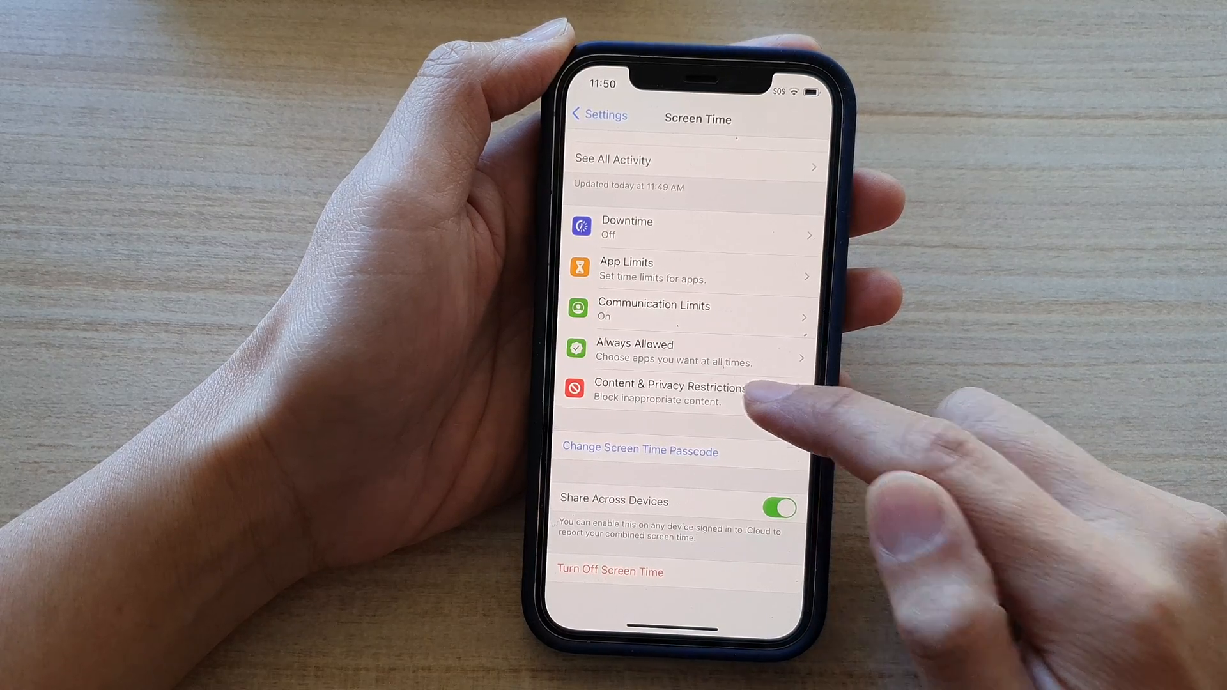
{"action": "left_click", "coordinate": [669, 392]}
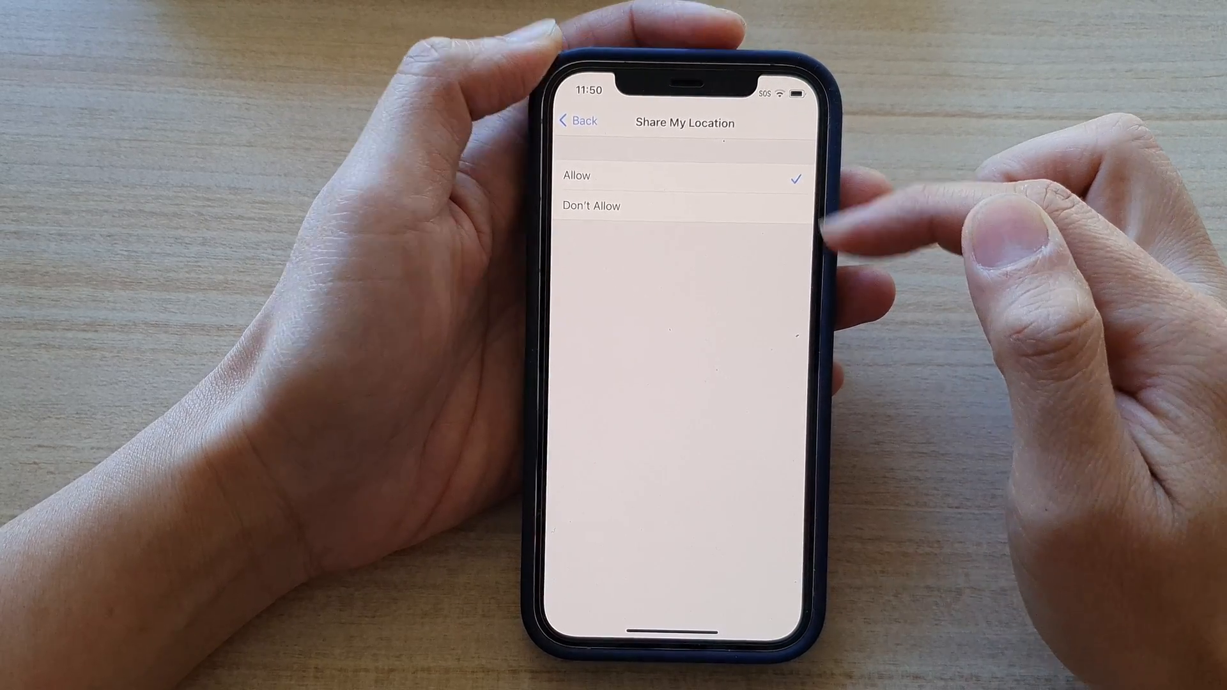
- With Share My Location showing Allow, back out to the main Settings list
{"action": "left_click", "coordinate": [577, 122]}
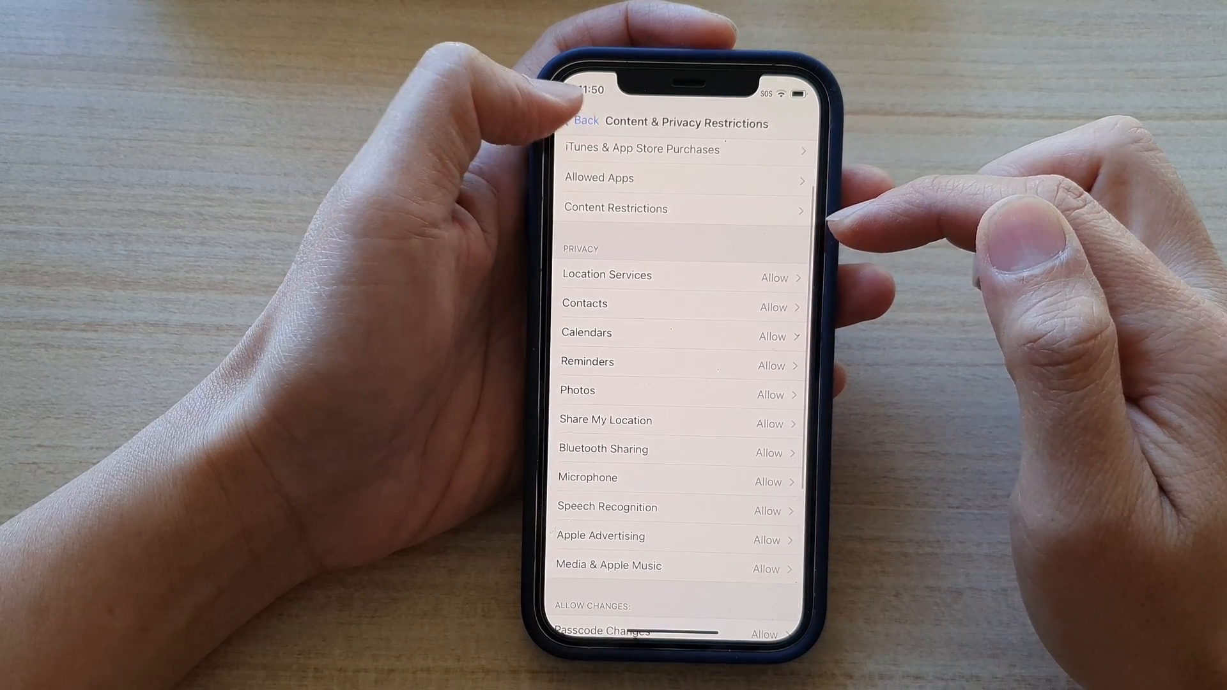
{"action": "left_click", "coordinate": [583, 122]}
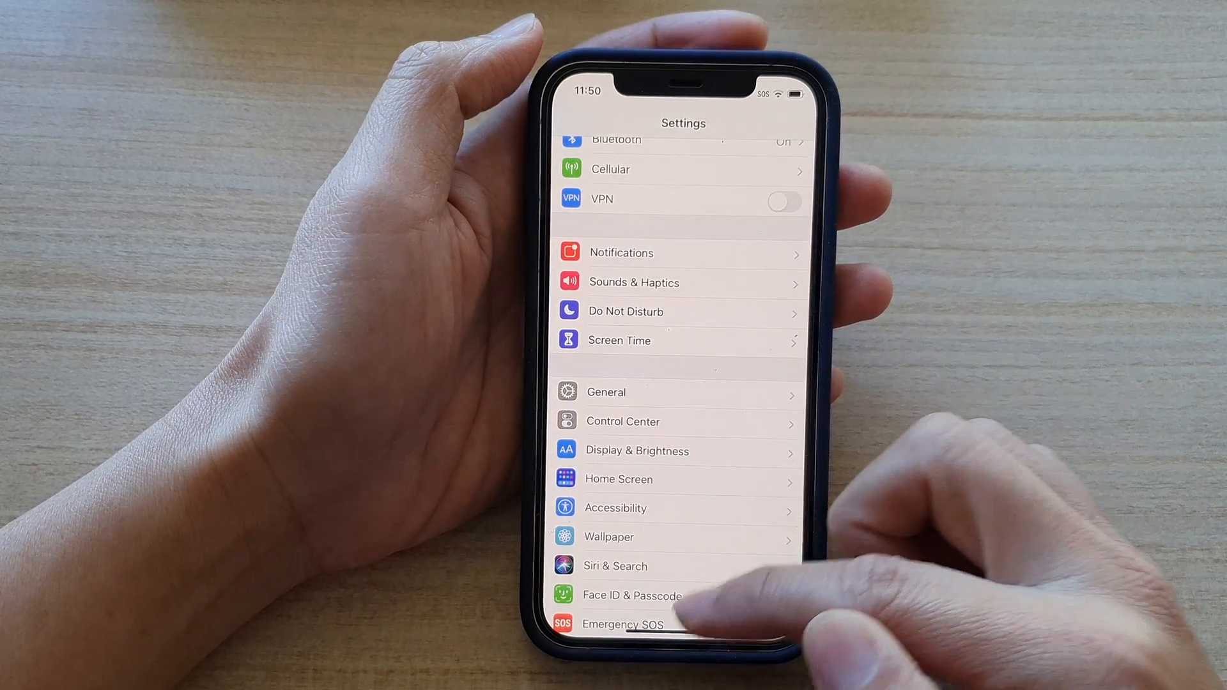